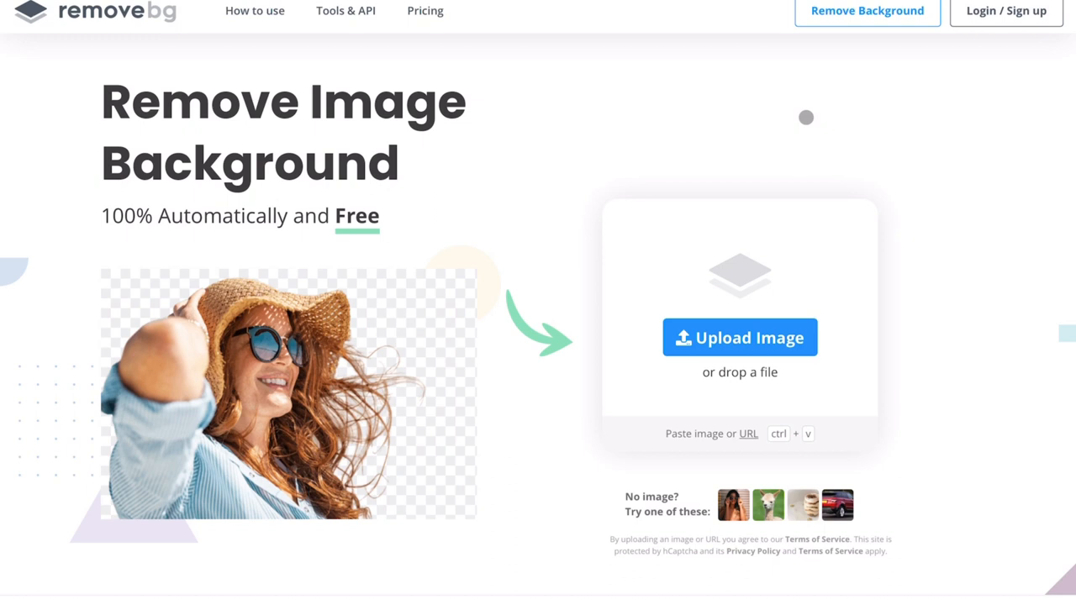
- Open the remove.bg image upload page to get a background-removed cutout
left_click(739, 337)
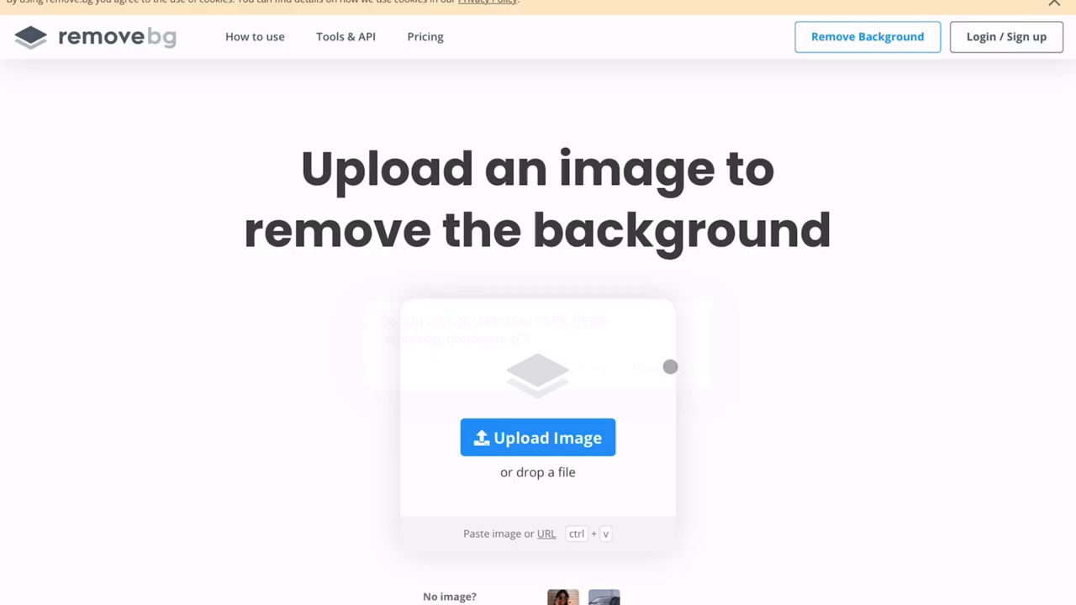
left_click(537, 437)
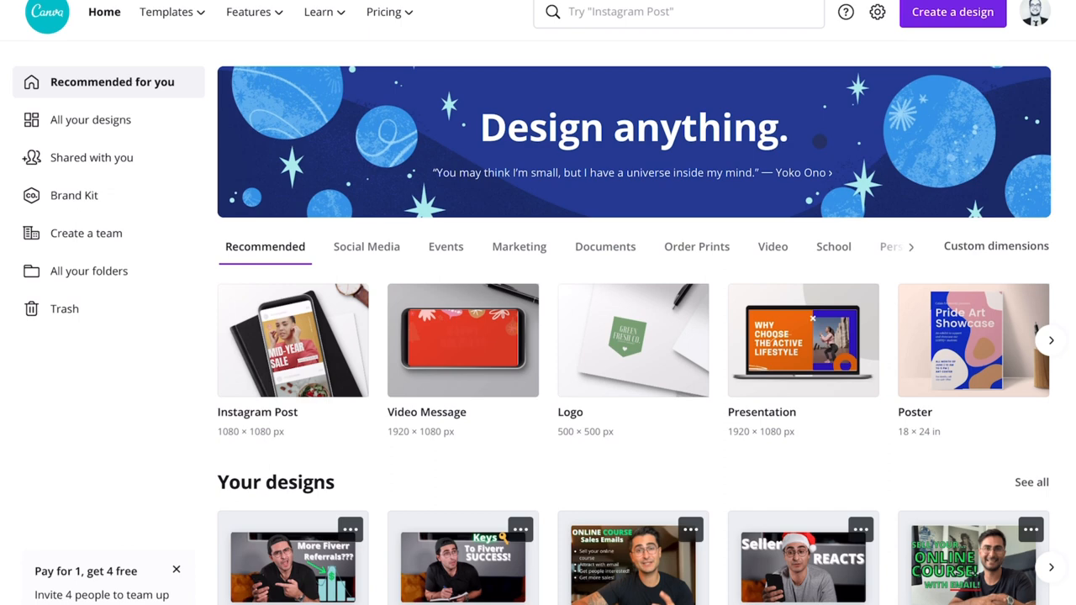
- Create a new Canva design at the recent 550 × 370 px custom size
left_click(995, 246)
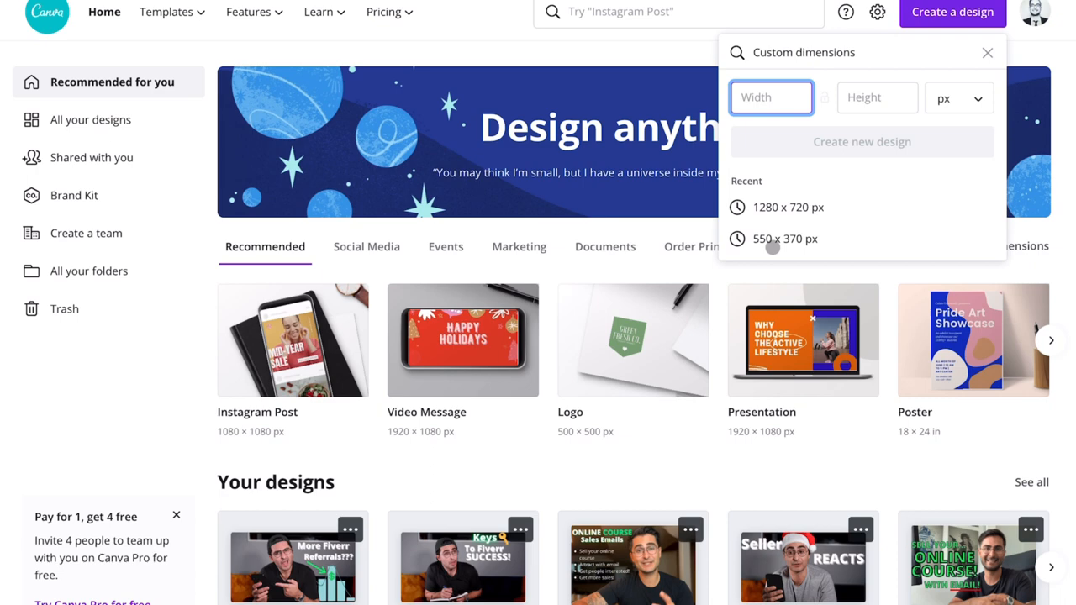
left_click(784, 238)
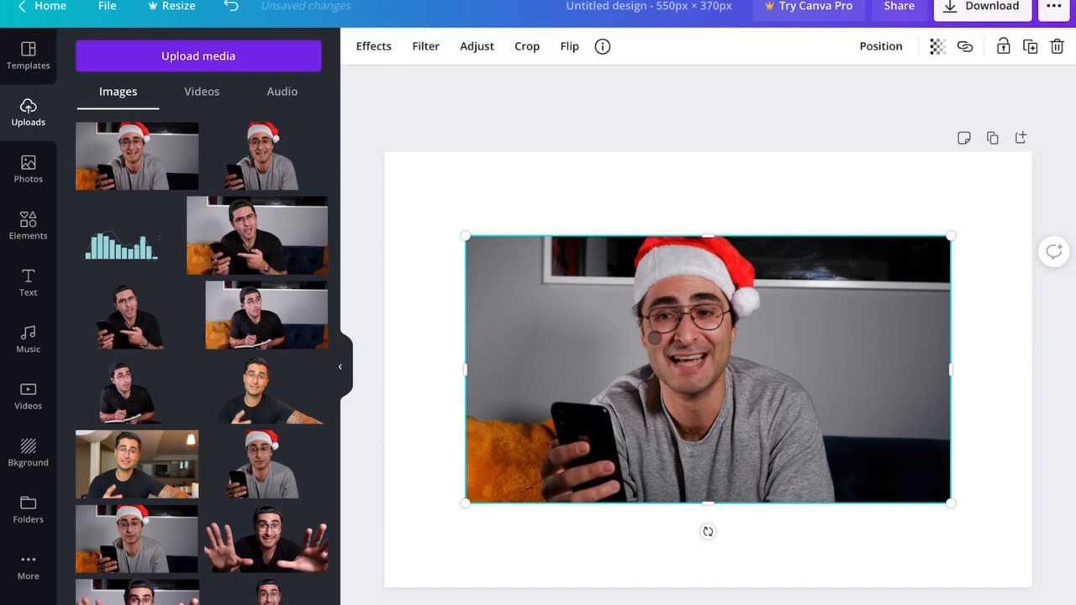
- Drag the Santa-hat photo's corner handle until it covers the 550 × 370 canvas
left_click_drag(706, 370, 782, 328)
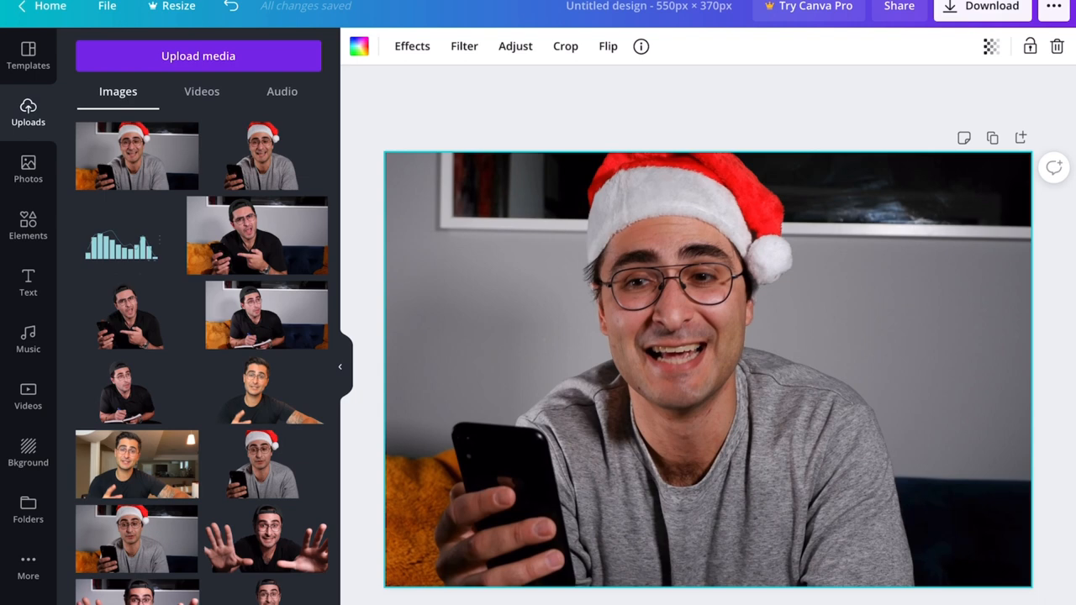
- Set the background photo's brightness to -27 and blur to 8
left_click(514, 47)
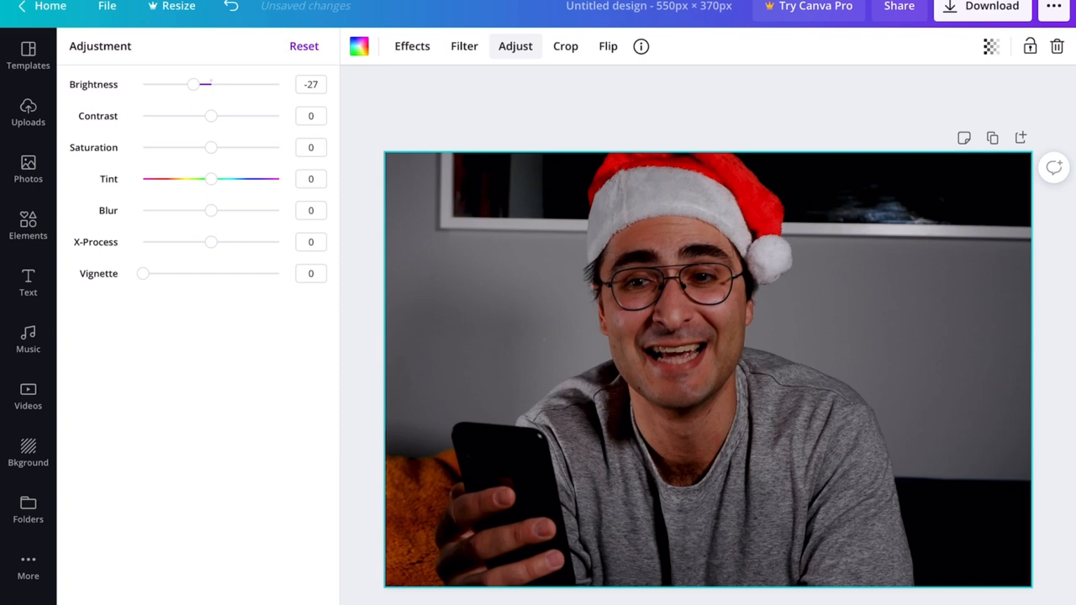
left_click_drag(210, 210, 217, 210)
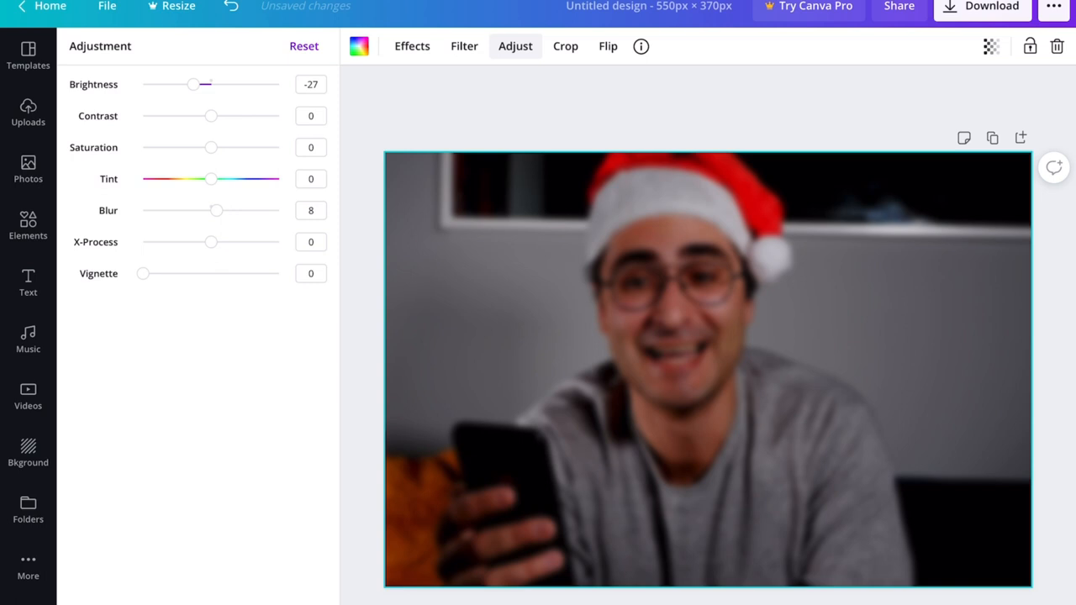
left_click(28, 283)
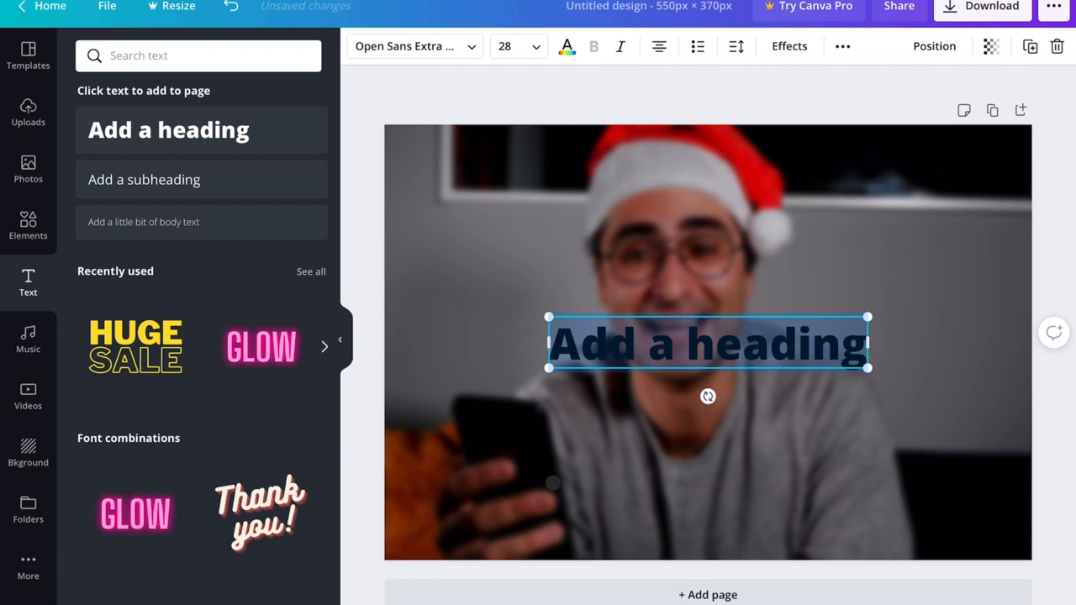
- Type 'Voice OVER' as the heading, colour it white and style it top-right
type("Voice OVER")
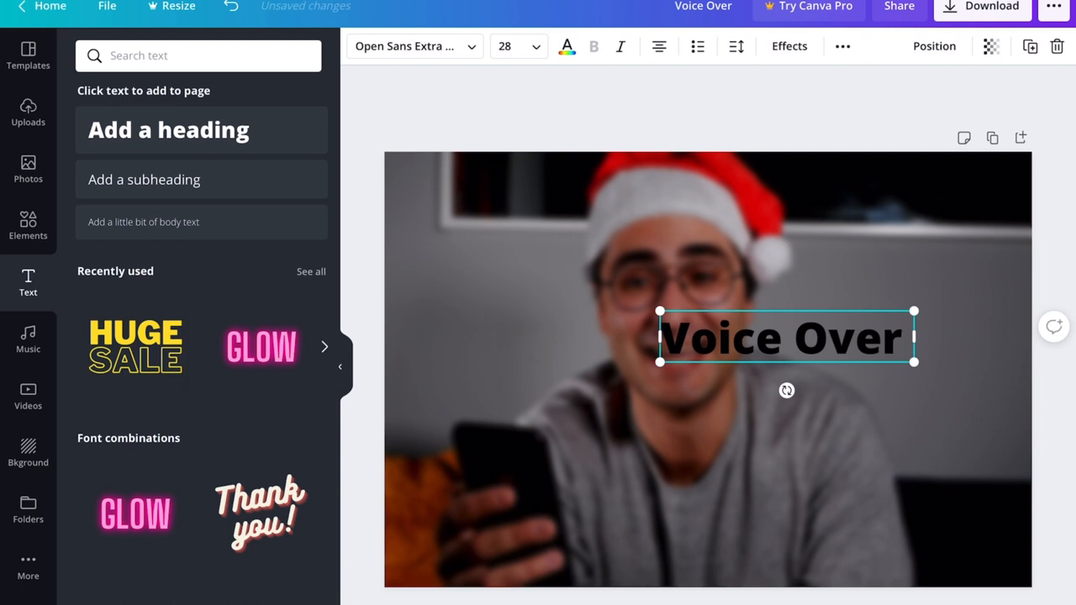
left_click(567, 47)
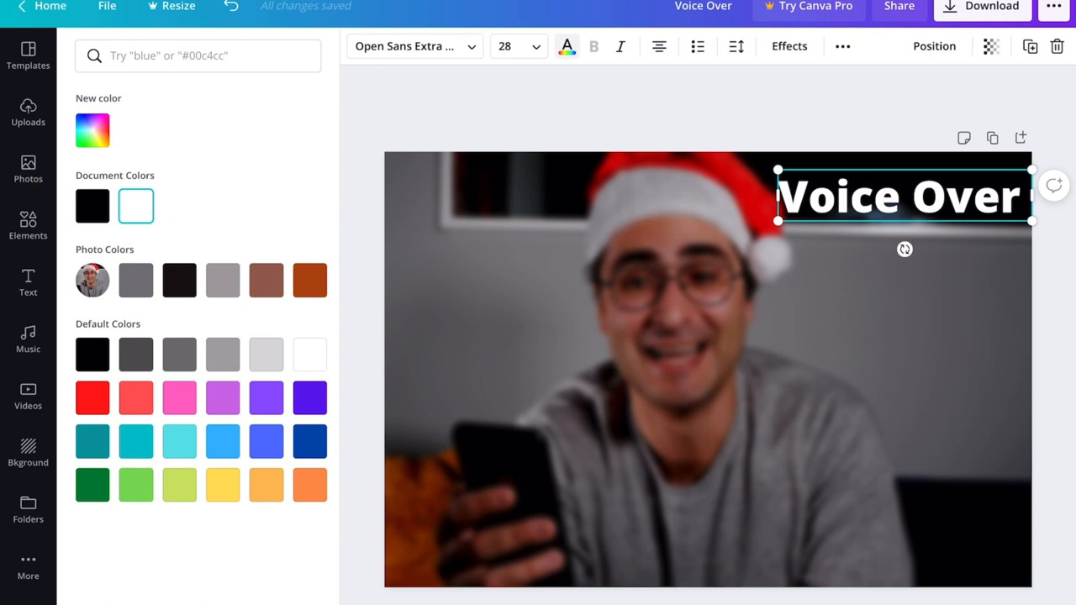
left_click(28, 283)
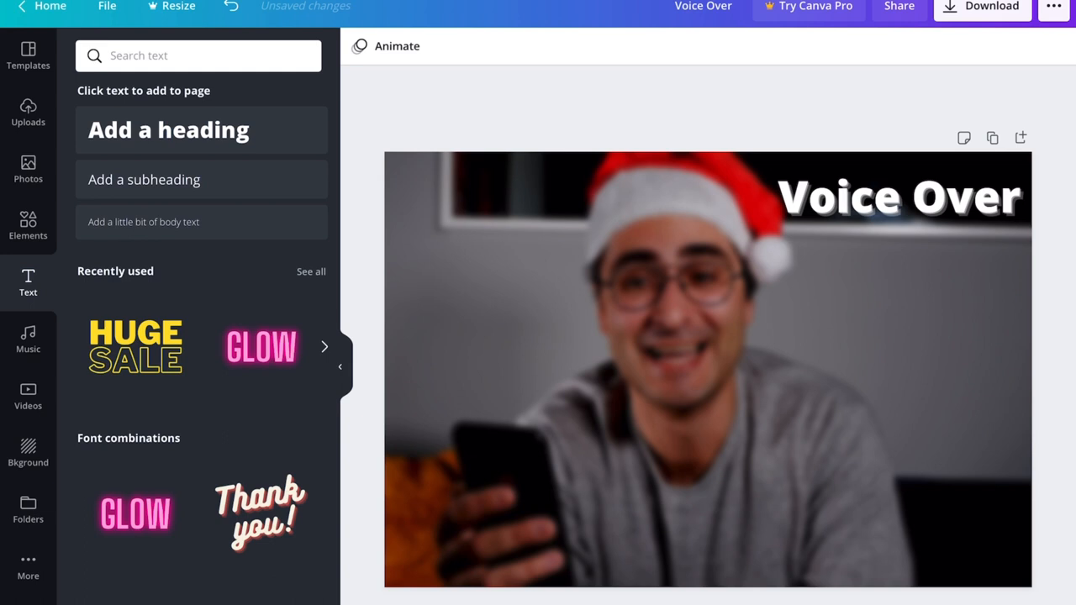
left_click(144, 179)
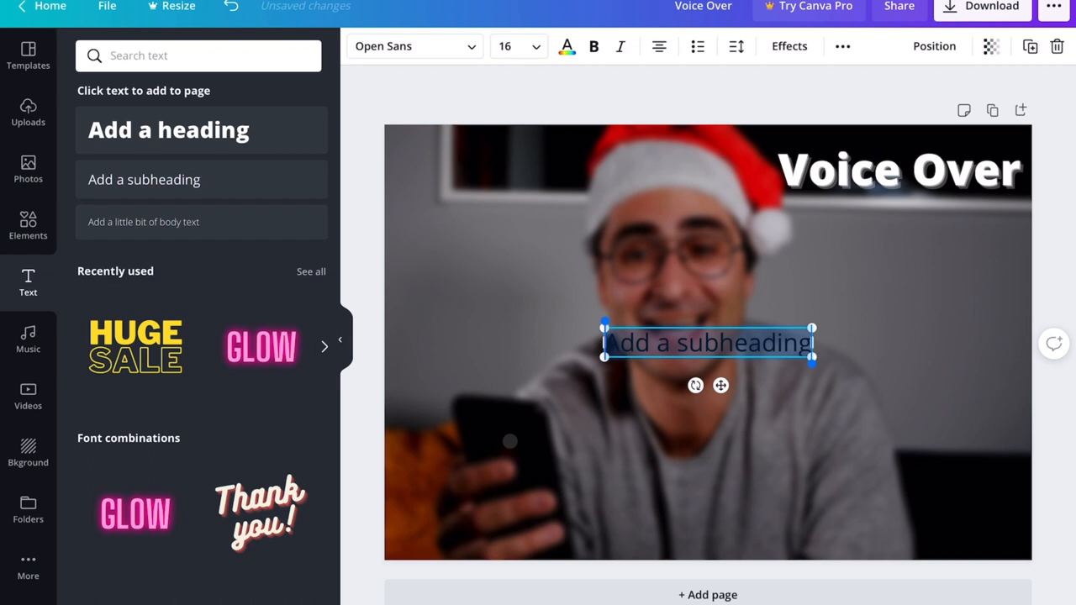
- Make a white bulleted list: Commercials, Video Ads, Infomercials, YouTube Ads
type("Commercials")
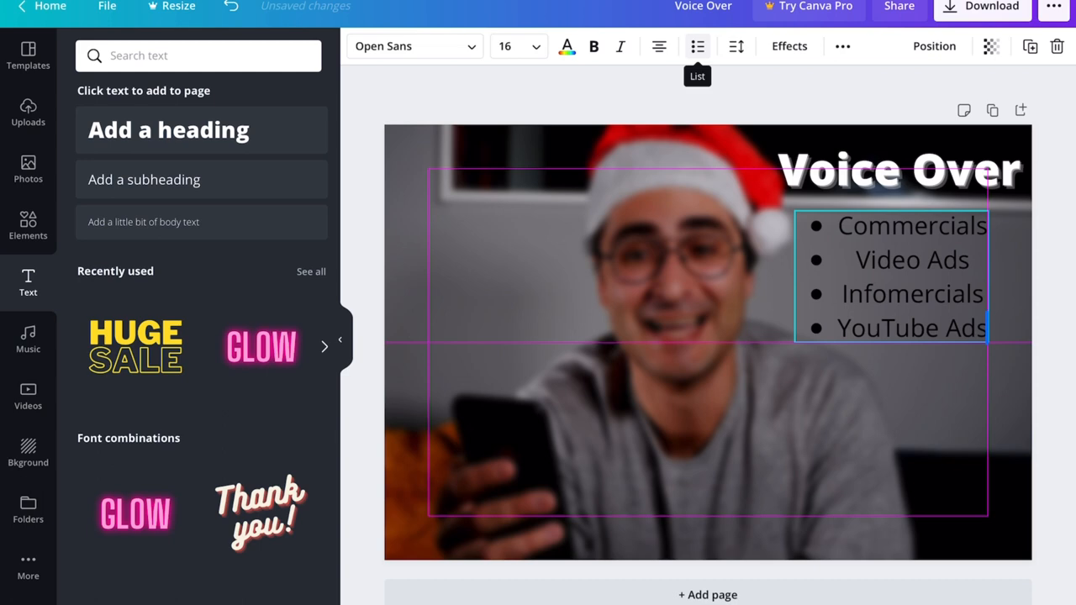
left_click(566, 46)
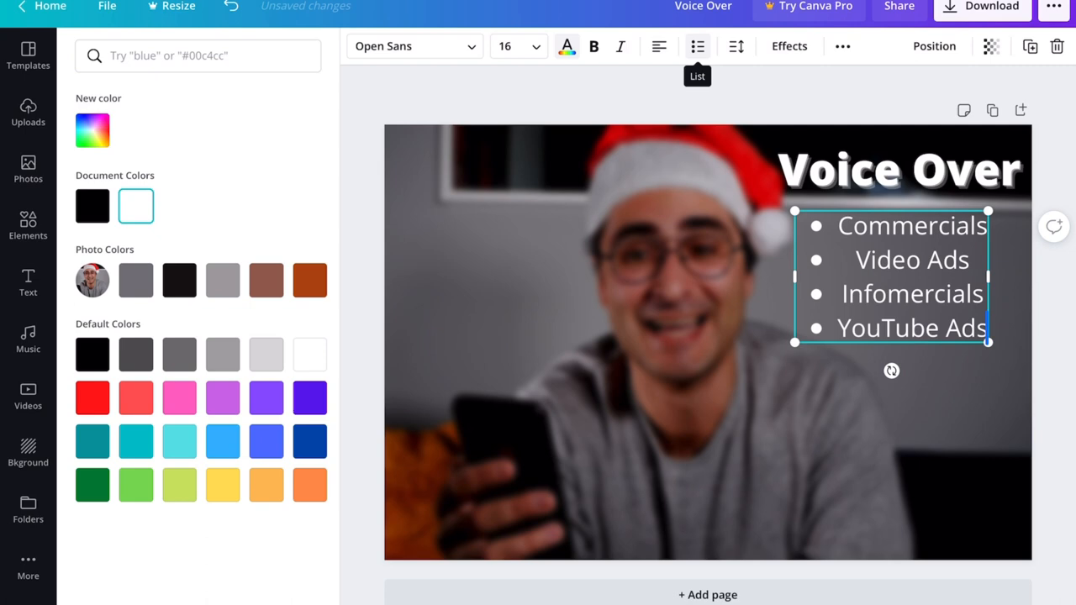
left_click(28, 283)
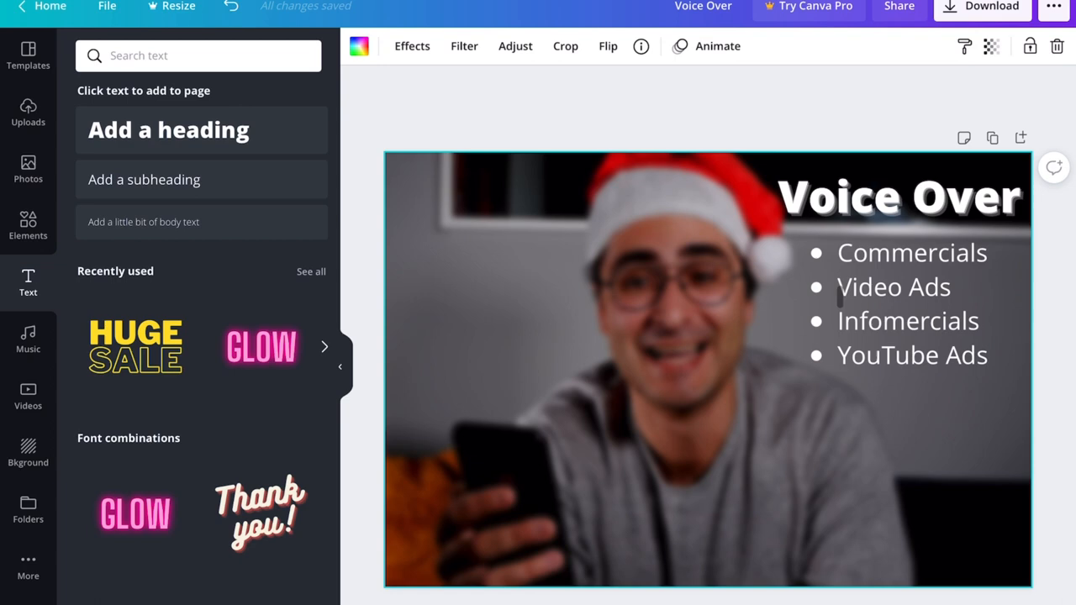
- Upload the remove.bg cutout and align it exactly over the background photo
left_click(27, 112)
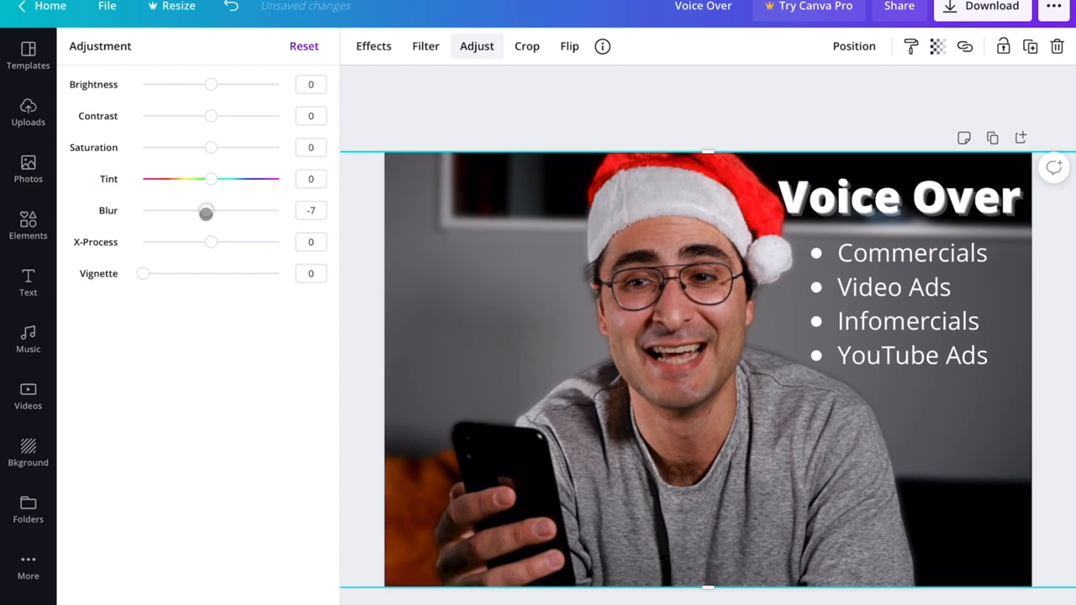
- Raise the cutout person's brightness to 38 with blur around -6
left_click_drag(211, 84, 237, 84)
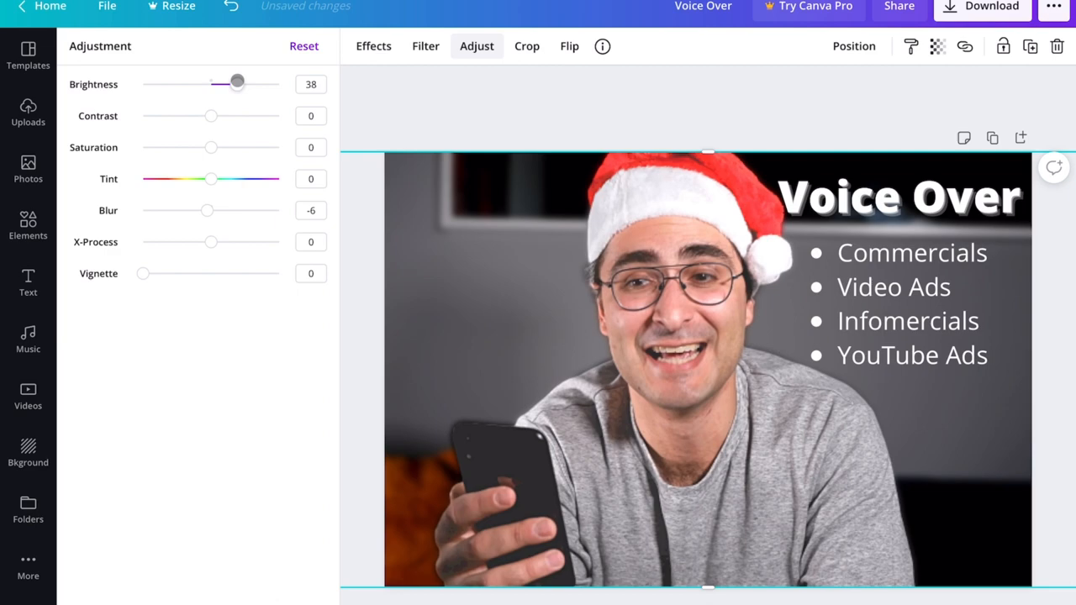